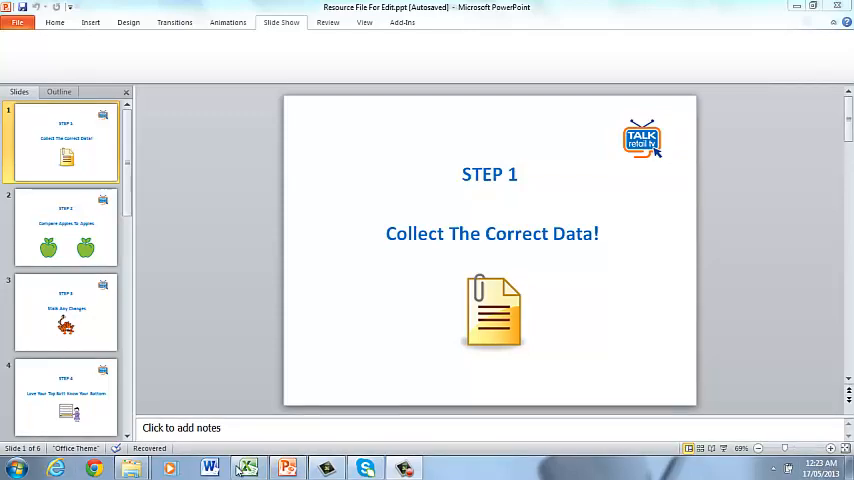
Move through the Analysis Sheet and P&L EXAMPLE to the BAL EXAMPLE balance sheet
left_click(248, 468)
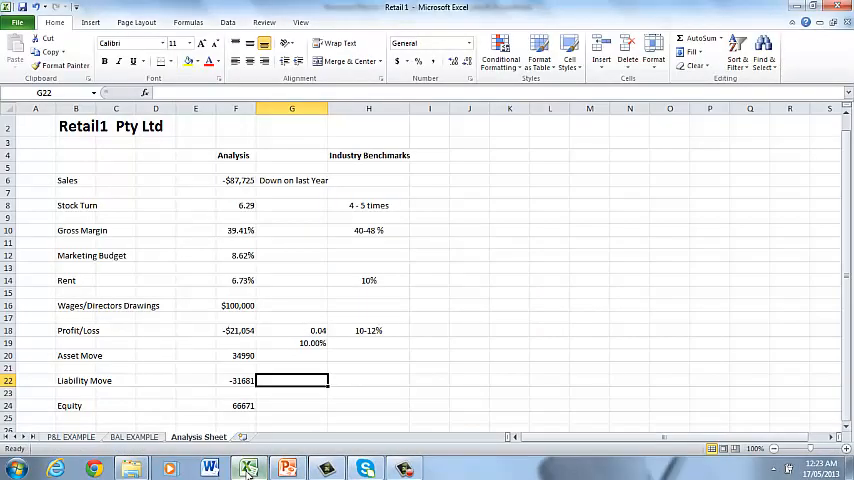
left_click(70, 436)
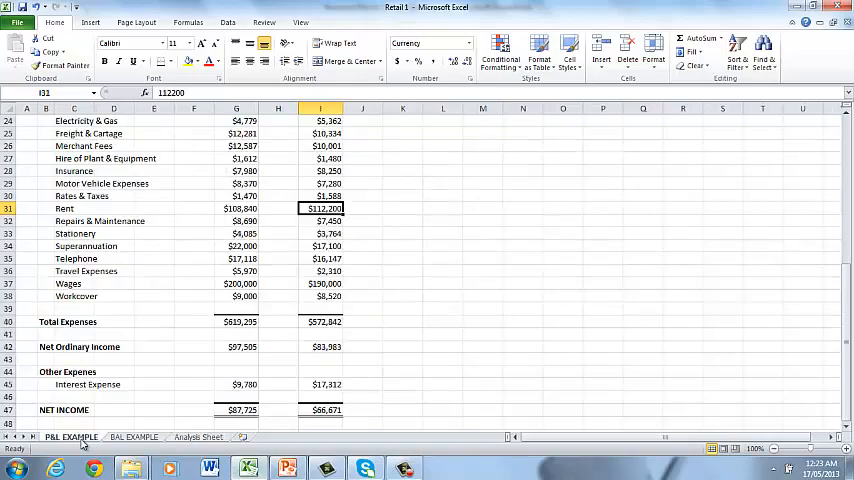
scroll("right", 3)
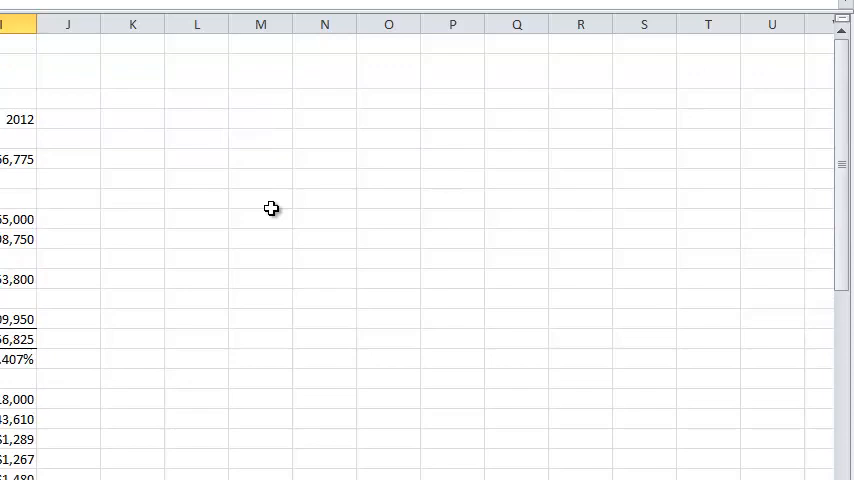
left_click(132, 160)
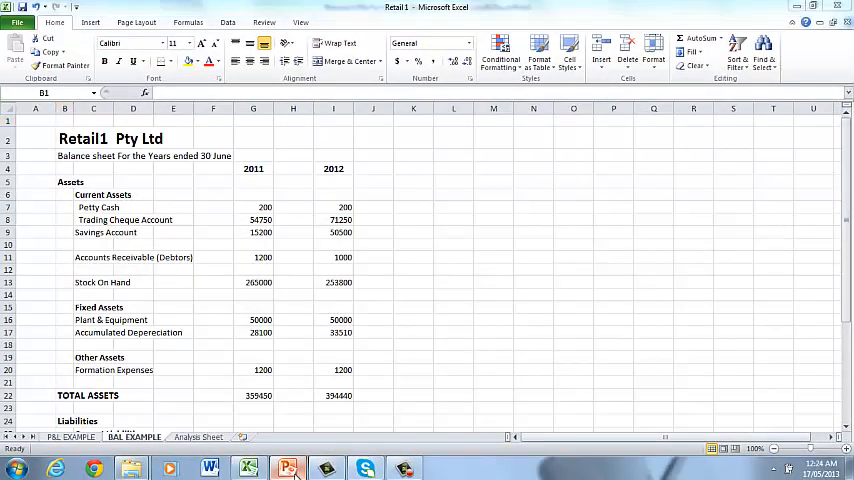
Review the BAL EXAMPLE assets, then show the Step 2 'Compare Apples To Apples' slide
left_click(288, 468)
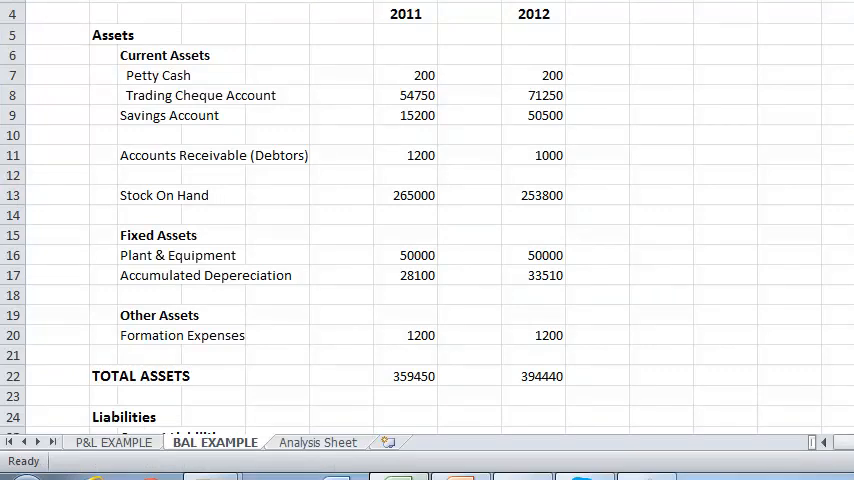
left_click(112, 442)
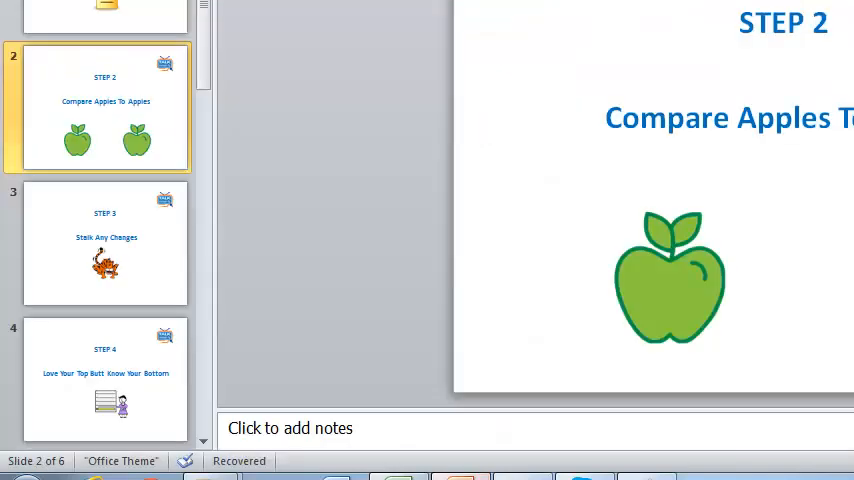
left_click(104, 244)
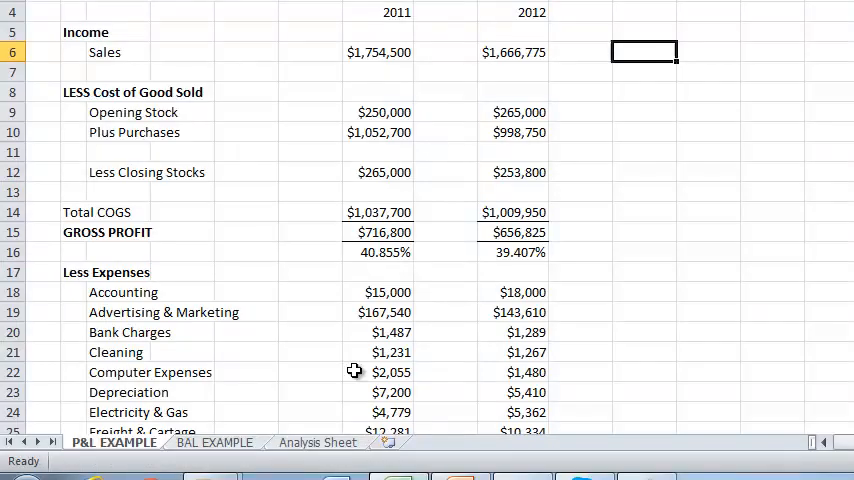
mouse_move(382, 66)
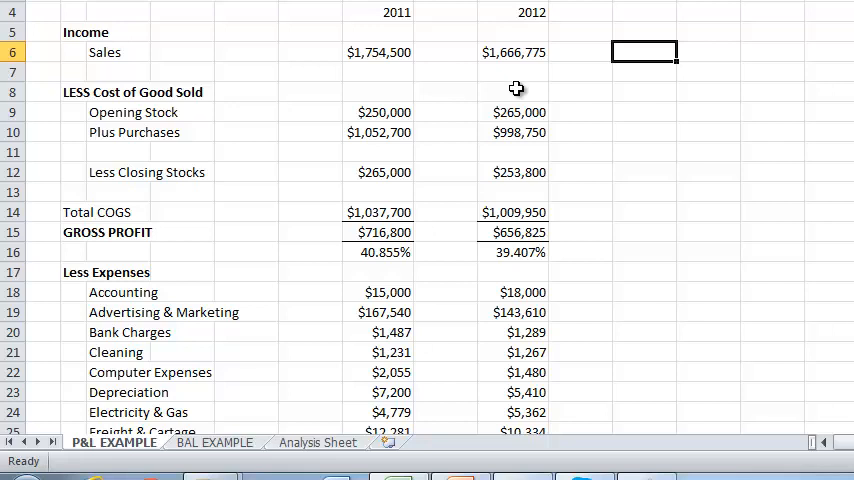
mouse_move(544, 88)
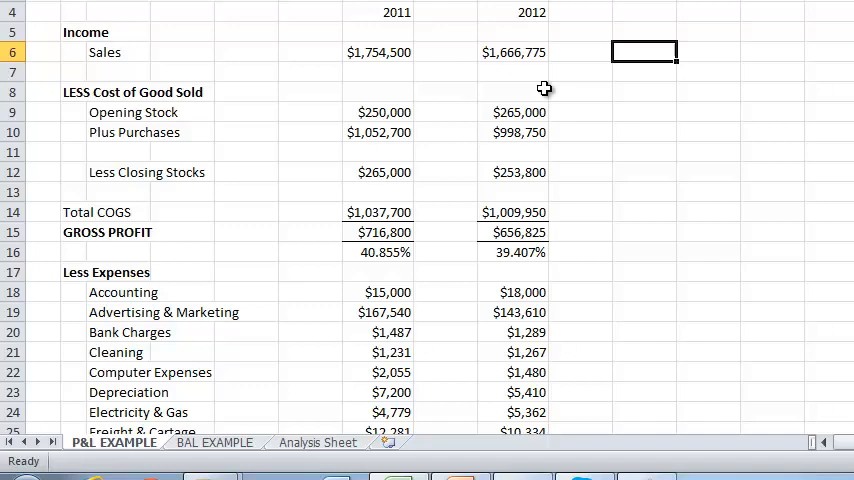
mouse_move(564, 188)
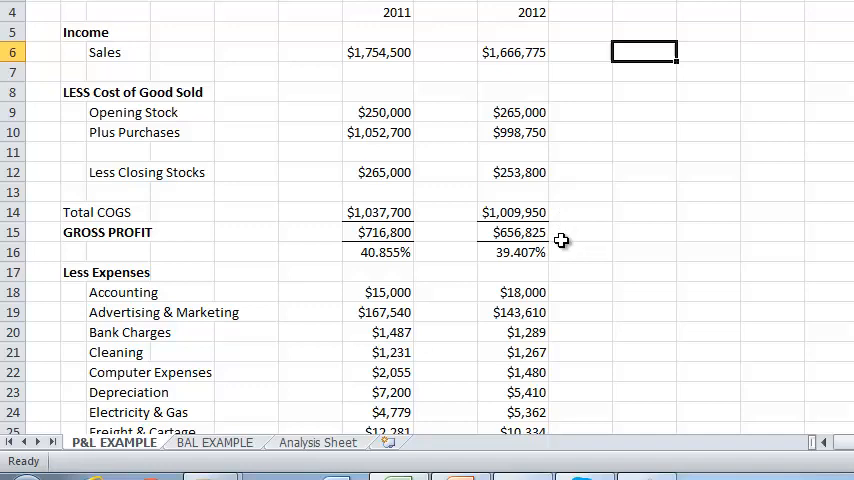
mouse_move(294, 340)
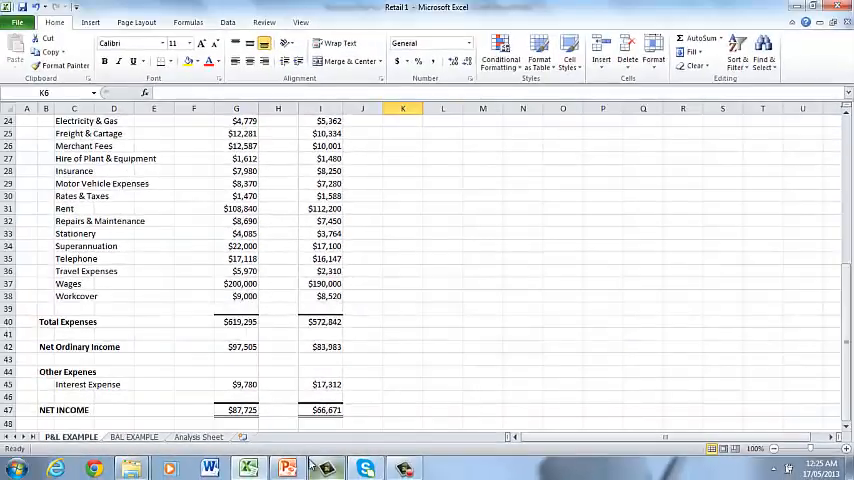
Advance through the Step 3 'Stalk Any Changes' slide to the Step 4 slide
left_click(288, 468)
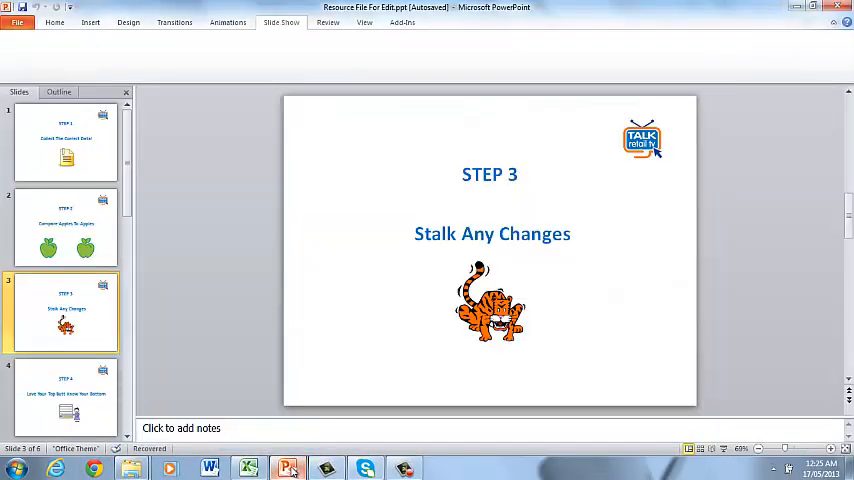
left_click(64, 396)
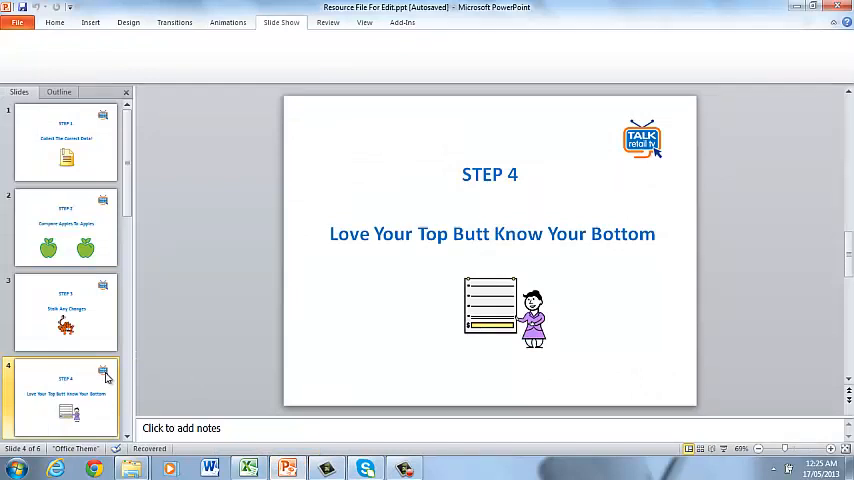
mouse_move(212, 388)
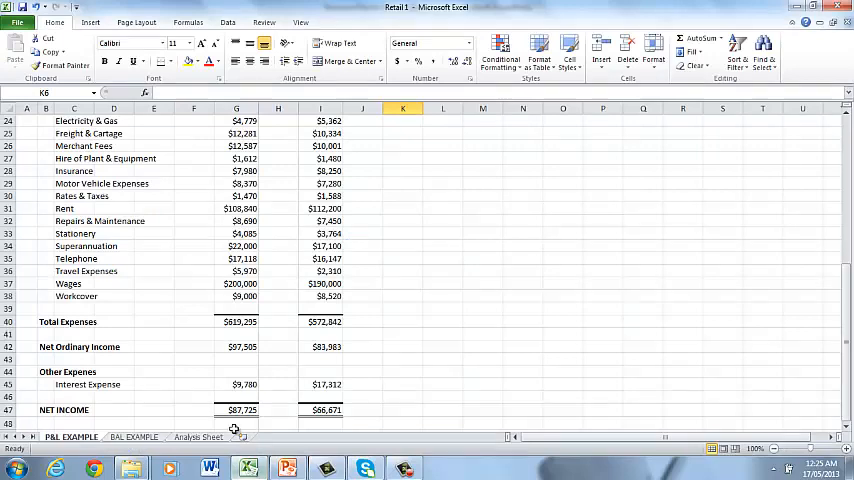
left_click(200, 436)
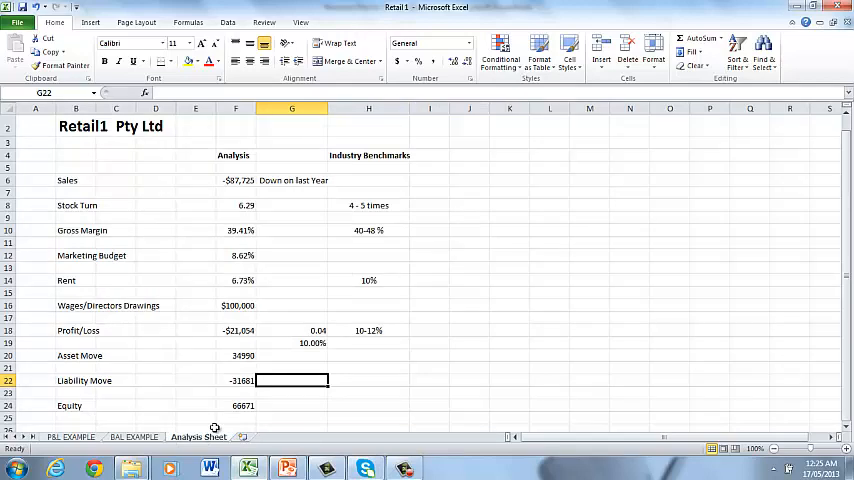
mouse_move(264, 222)
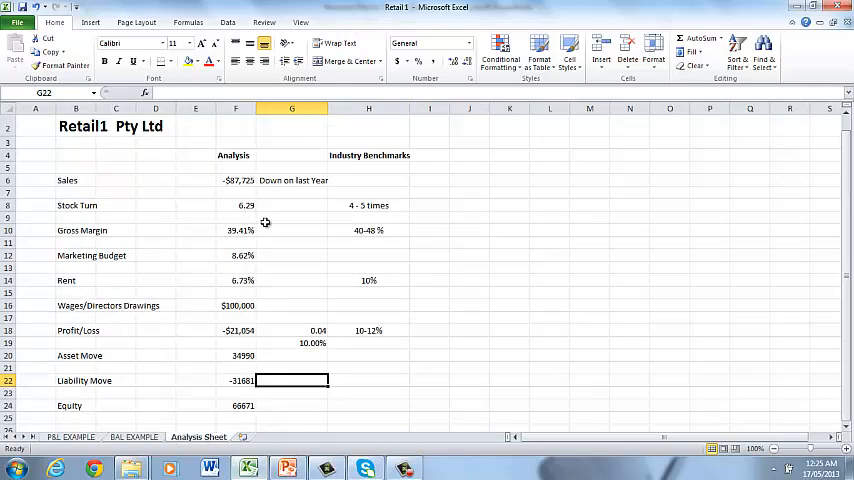
left_click(234, 180)
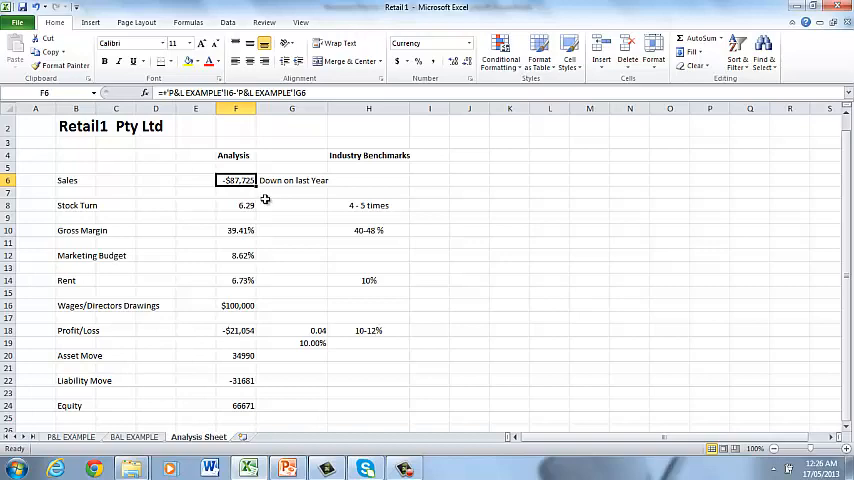
mouse_move(270, 330)
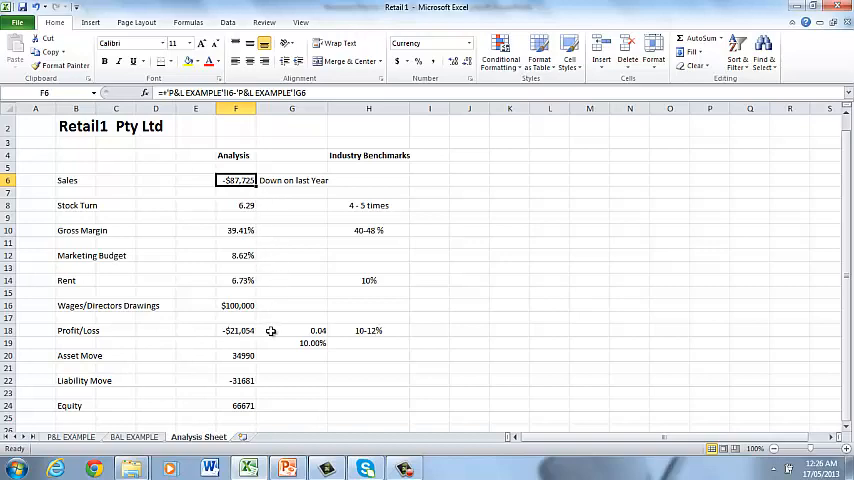
left_click(236, 330)
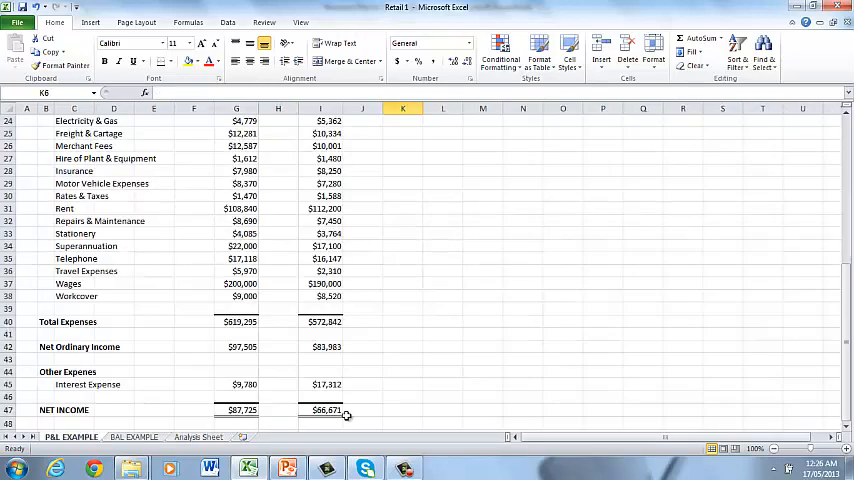
mouse_move(844, 330)
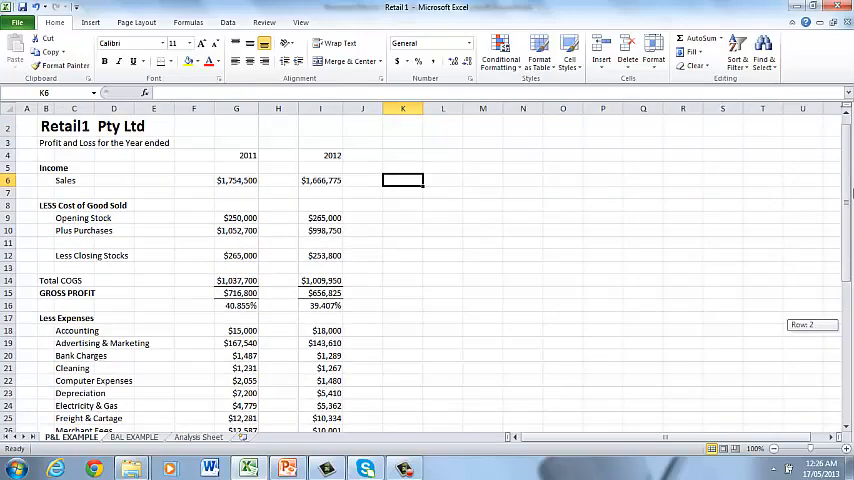
mouse_move(316, 196)
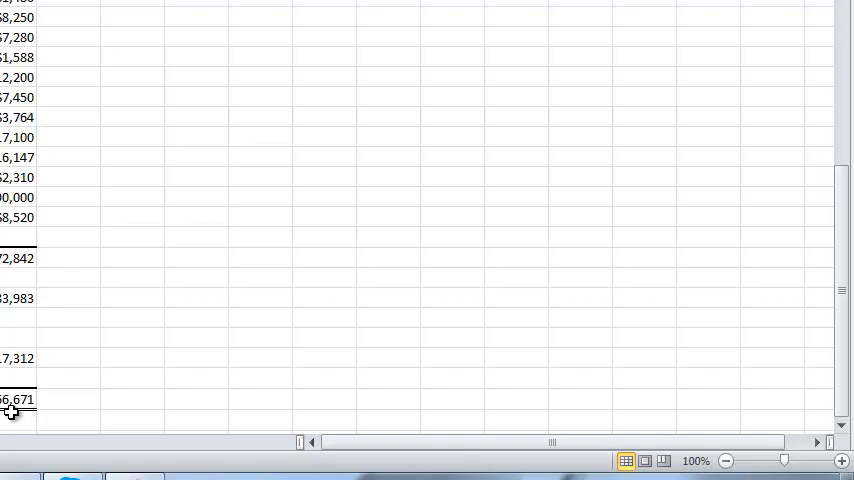
Trace the -$21,054 Profit/Loss from P&L NET INCOME back to the Analysis Sheet
scroll("left", 3)
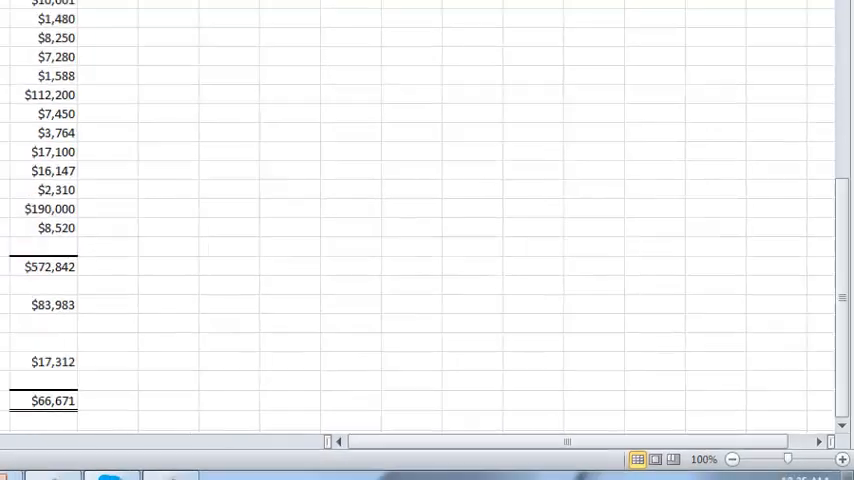
left_click(198, 436)
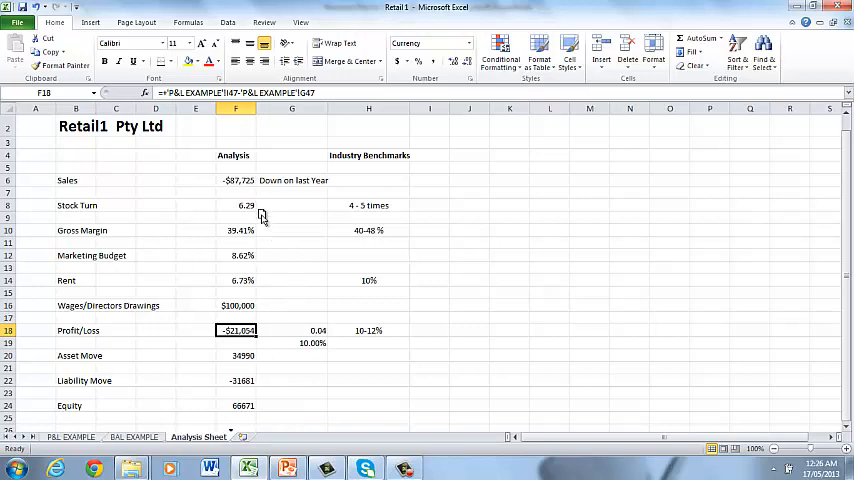
mouse_move(220, 216)
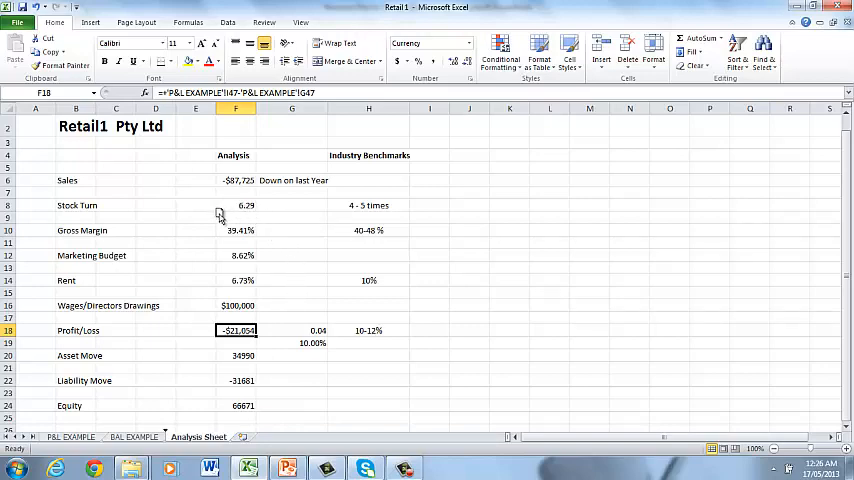
Check the Stock Turn of 6.29 against the P&L EXAMPLE figures and return to the Analysis Sheet
left_click(292, 268)
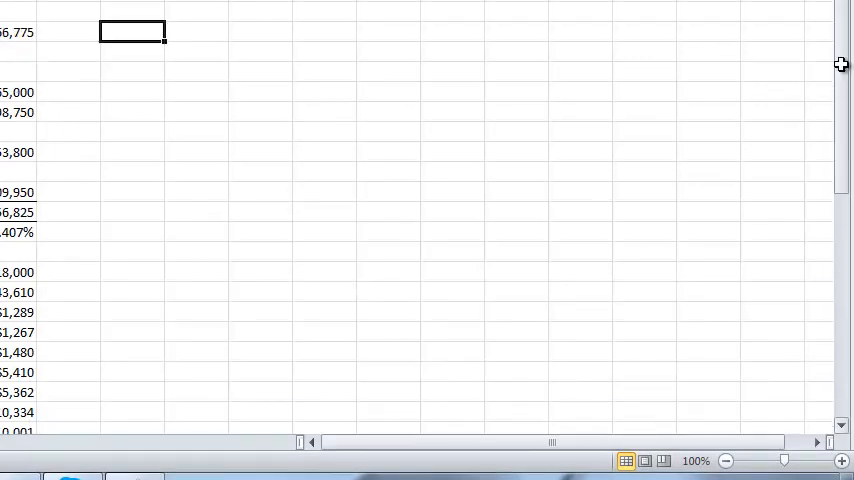
left_click(68, 92)
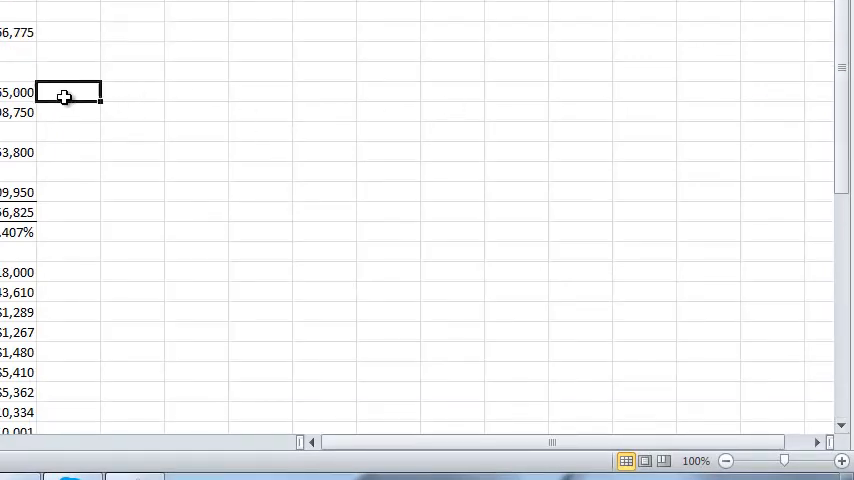
mouse_move(54, 104)
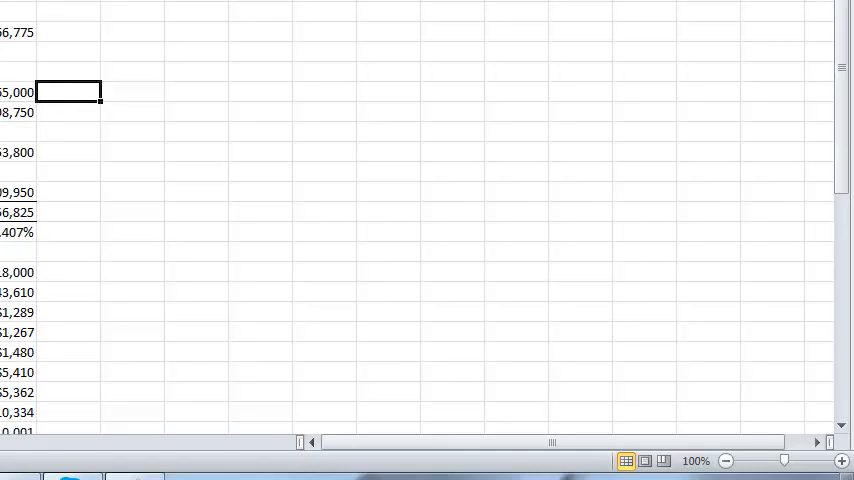
left_click(240, 442)
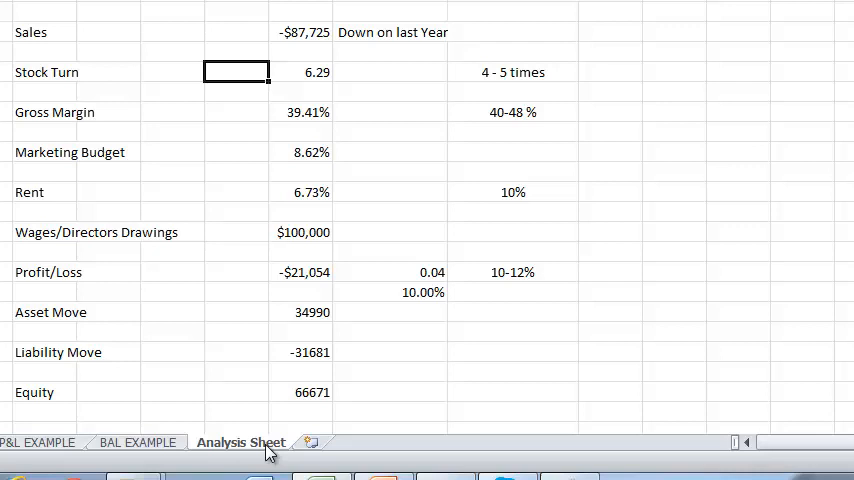
mouse_move(284, 312)
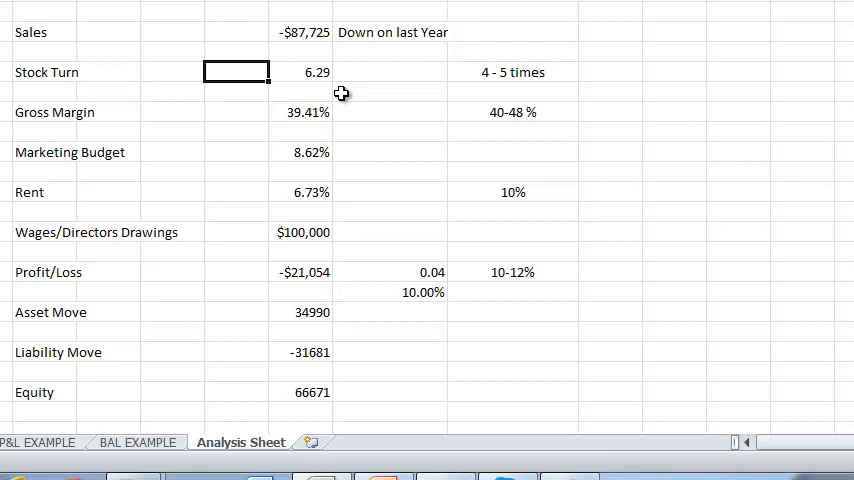
left_click(392, 112)
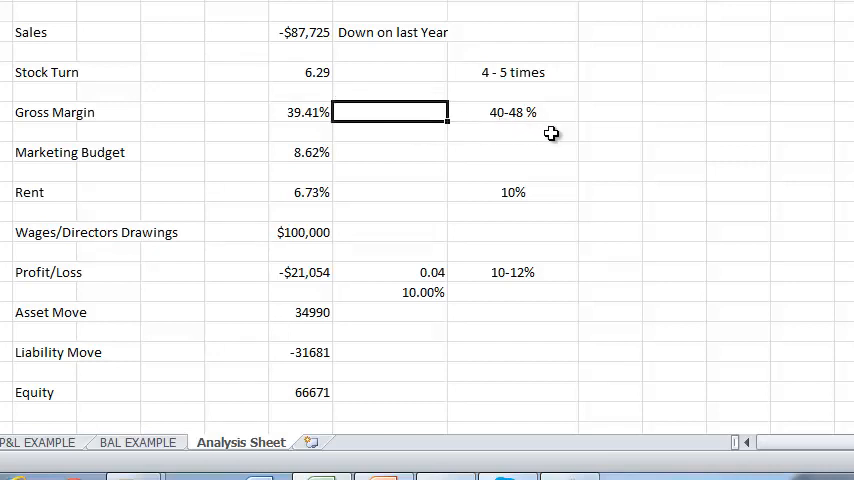
mouse_move(528, 138)
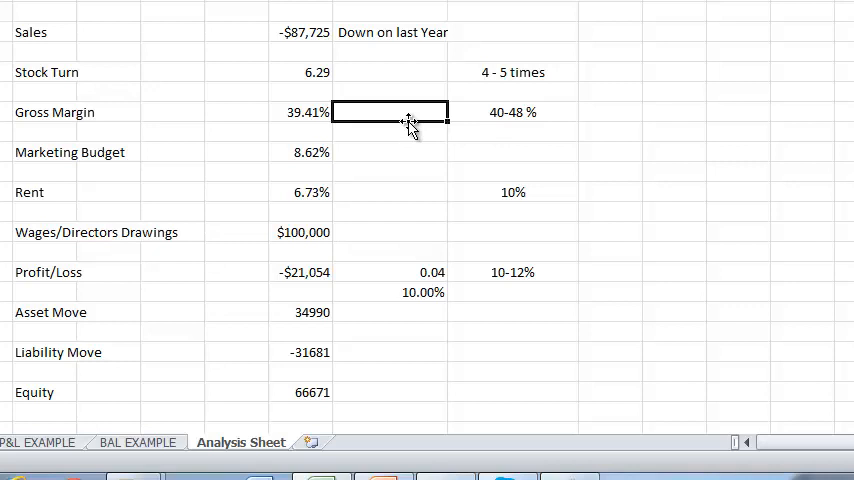
mouse_move(320, 120)
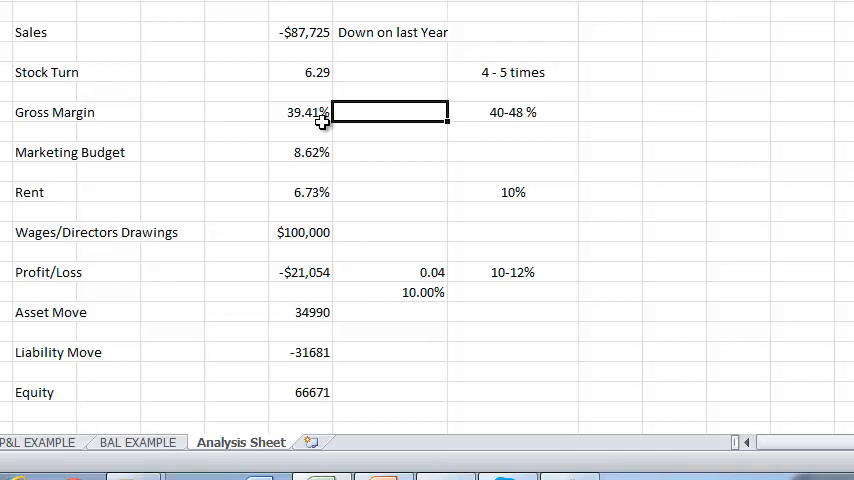
mouse_move(330, 118)
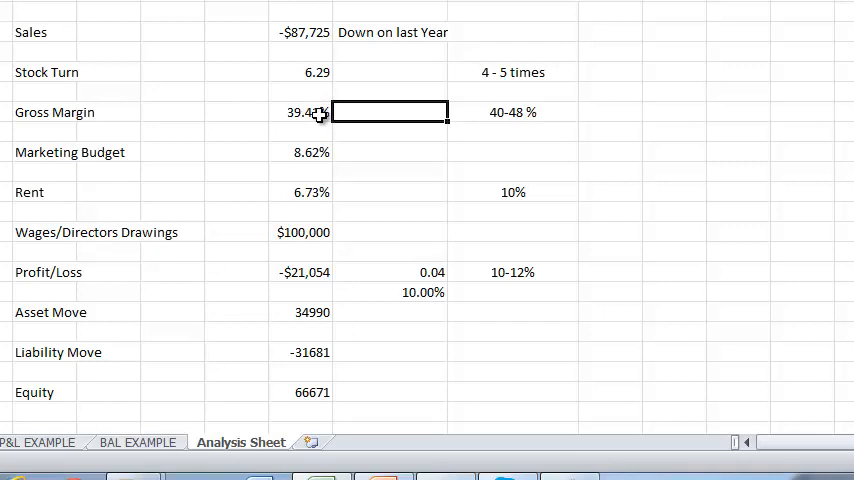
left_click(302, 112)
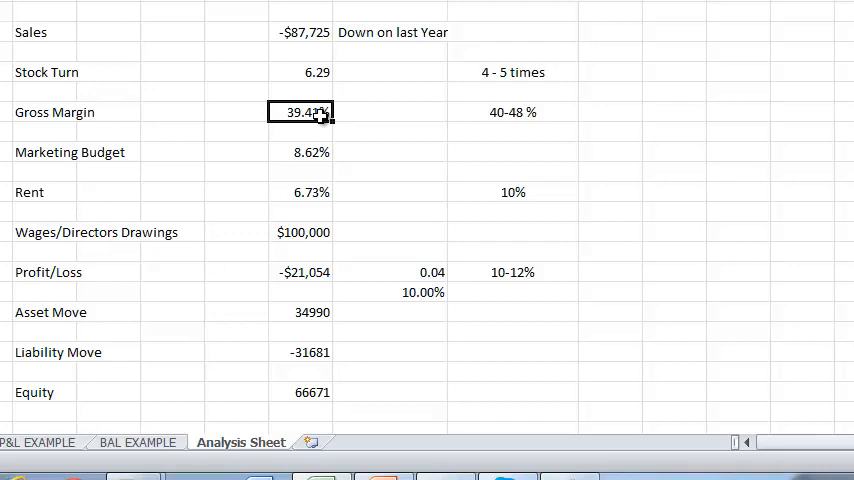
mouse_move(416, 192)
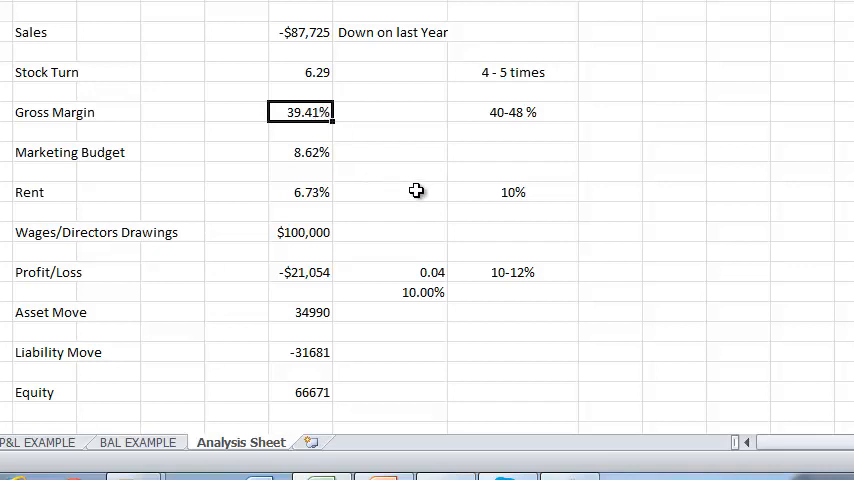
mouse_move(340, 340)
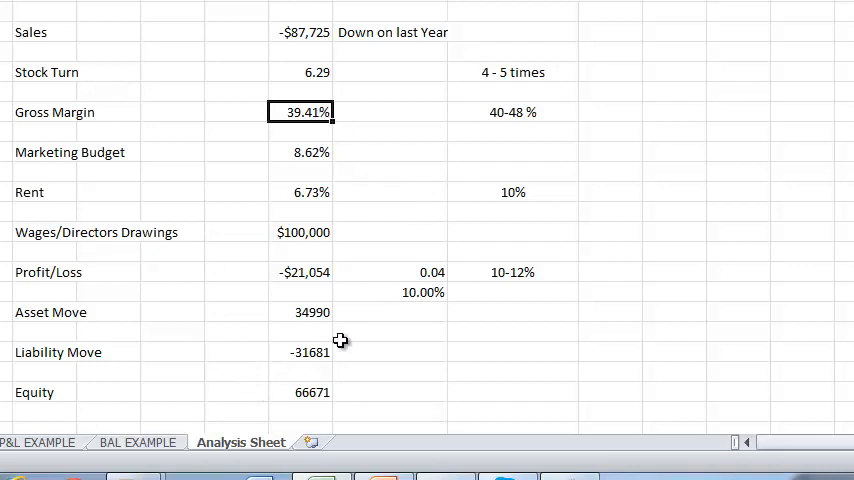
mouse_move(316, 152)
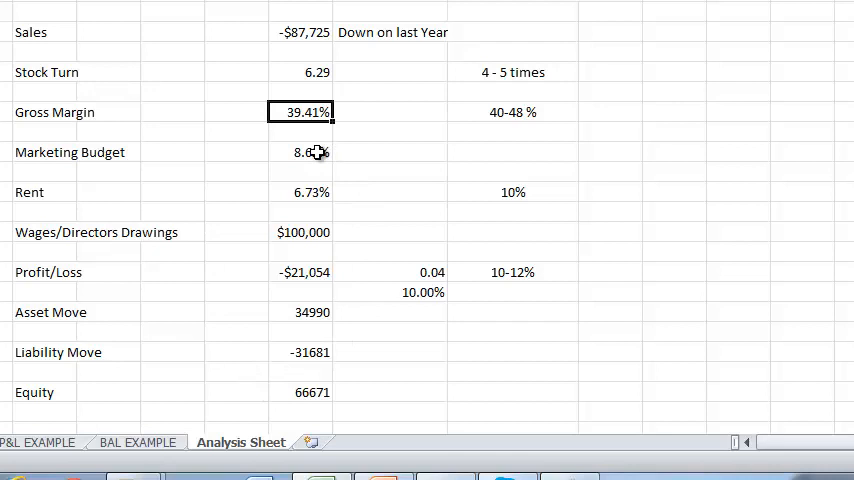
mouse_move(328, 160)
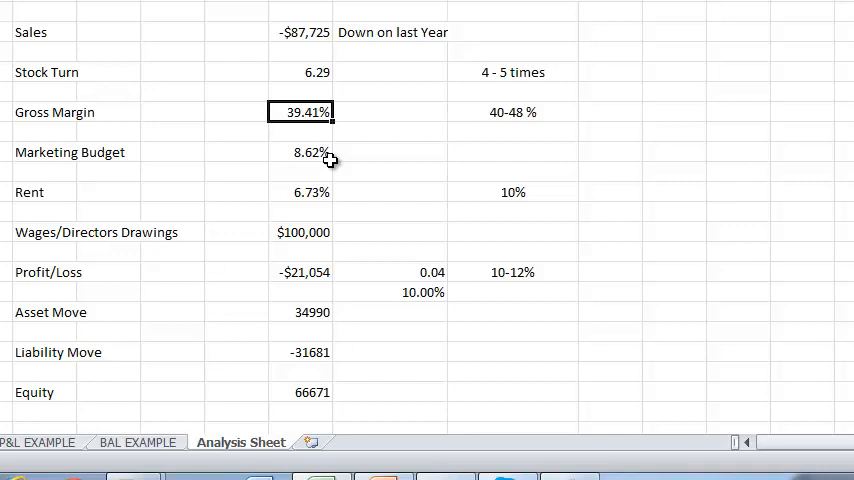
left_click(300, 152)
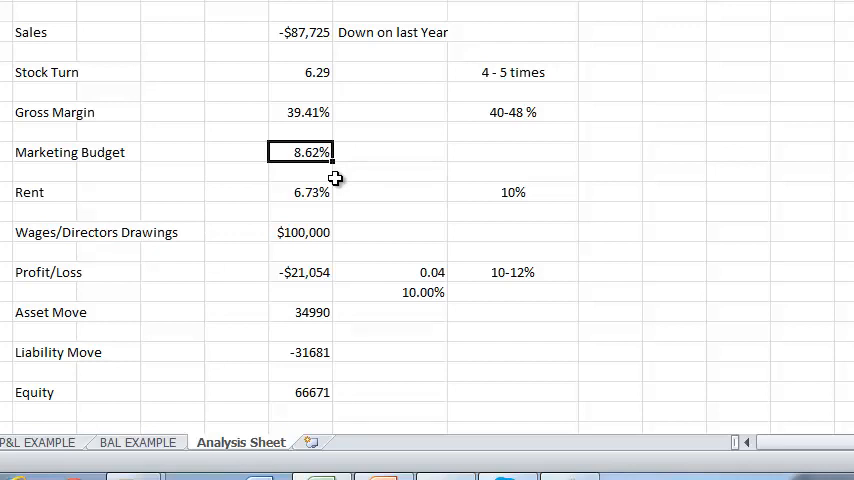
mouse_move(338, 192)
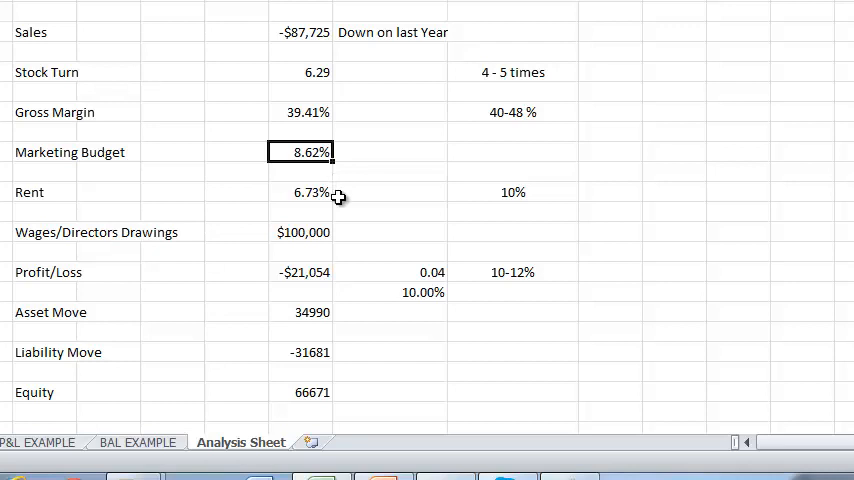
left_click(300, 192)
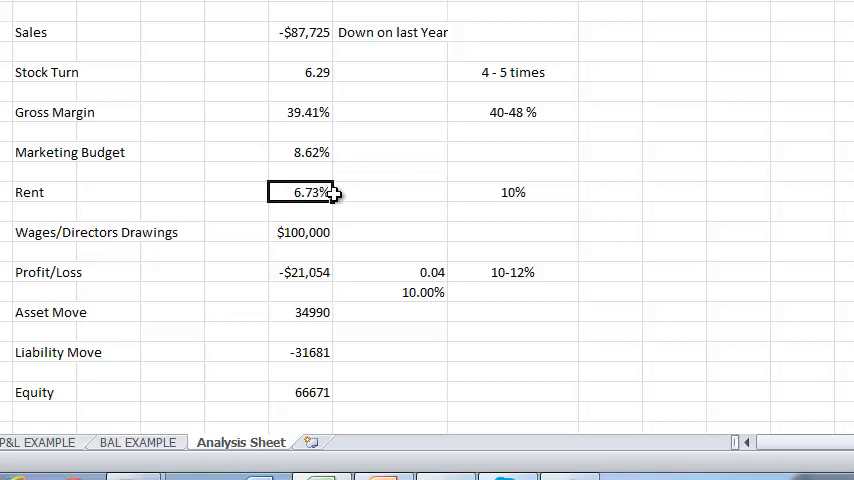
mouse_move(400, 204)
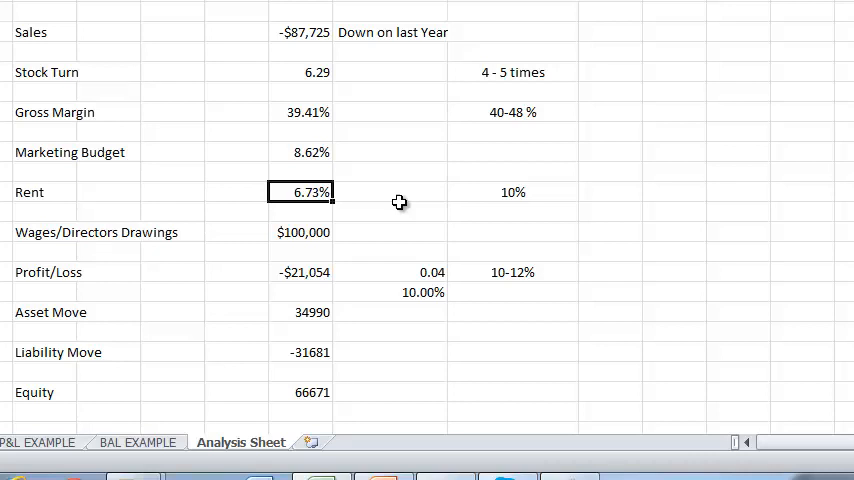
mouse_move(408, 198)
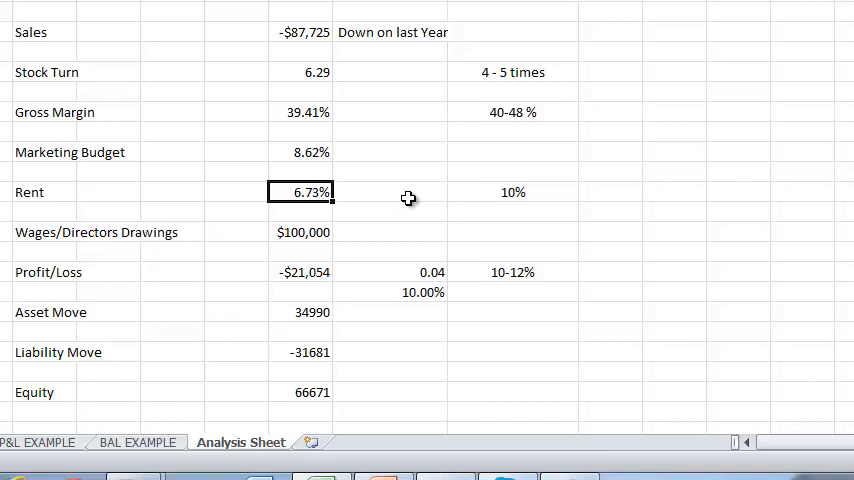
mouse_move(360, 192)
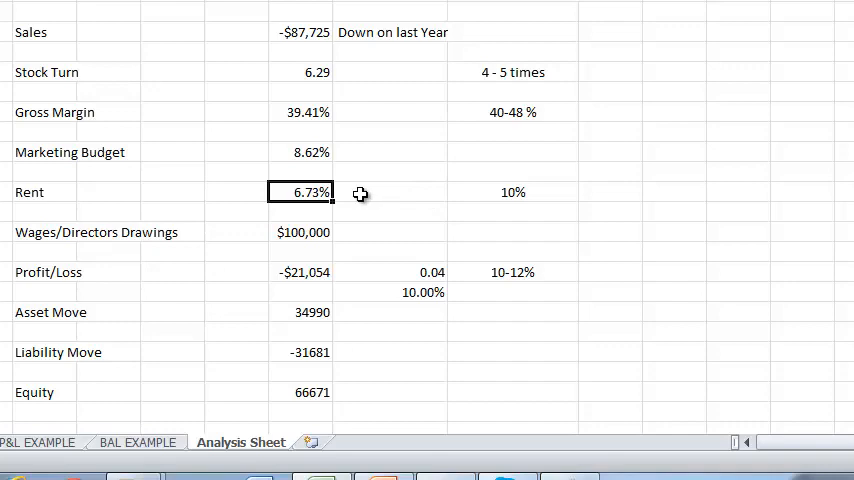
mouse_move(294, 296)
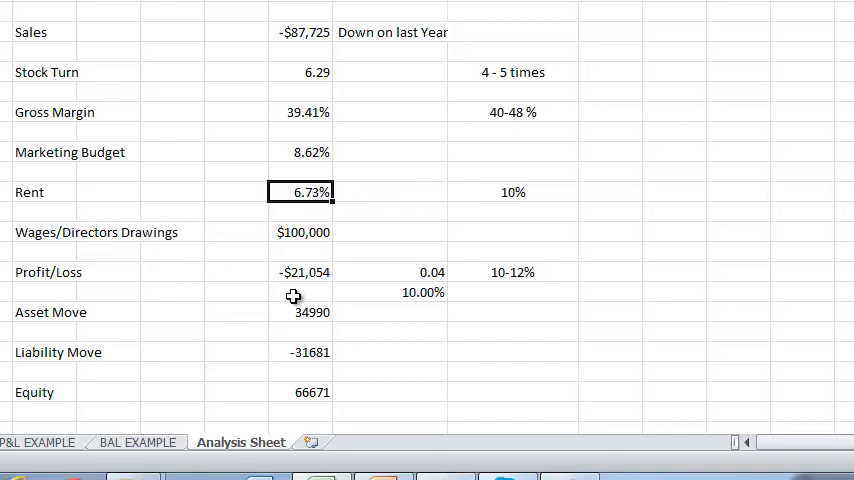
Show the P&L EXAMPLE expense list with Rent at $108,840 and $112,200
left_click(38, 442)
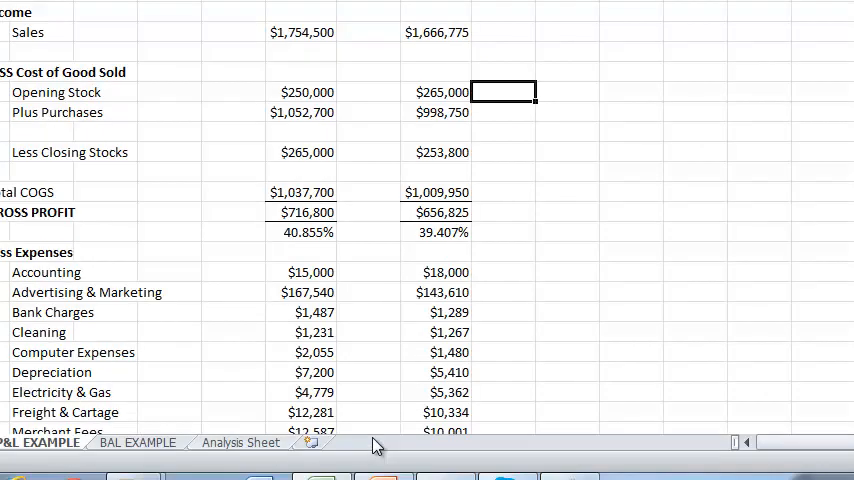
scroll("down", 3)
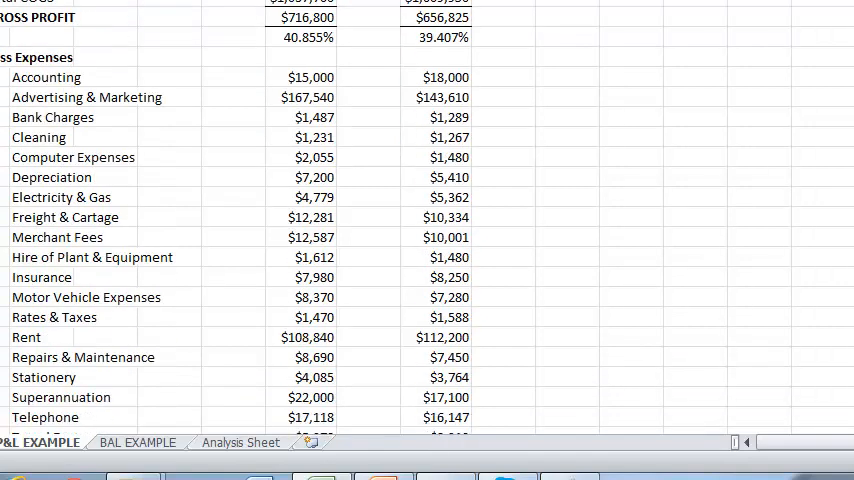
mouse_move(482, 346)
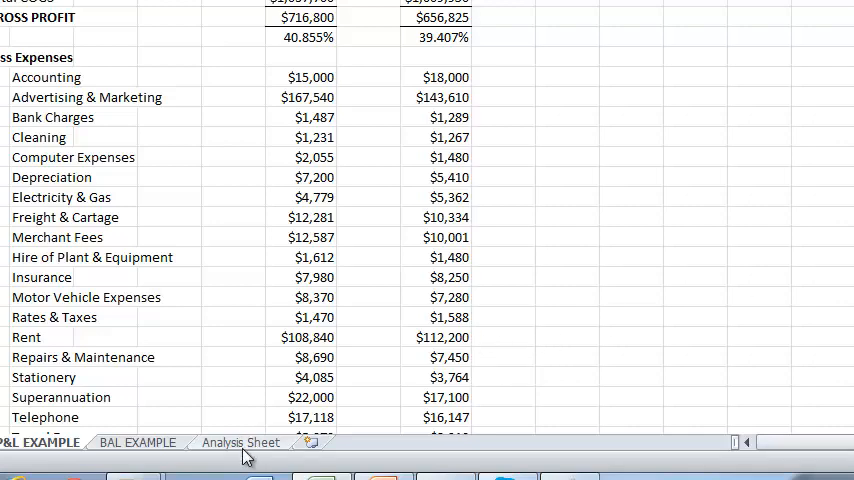
Return to the Analysis Sheet where Rent shows 6.73% against its 10% benchmark
left_click(240, 442)
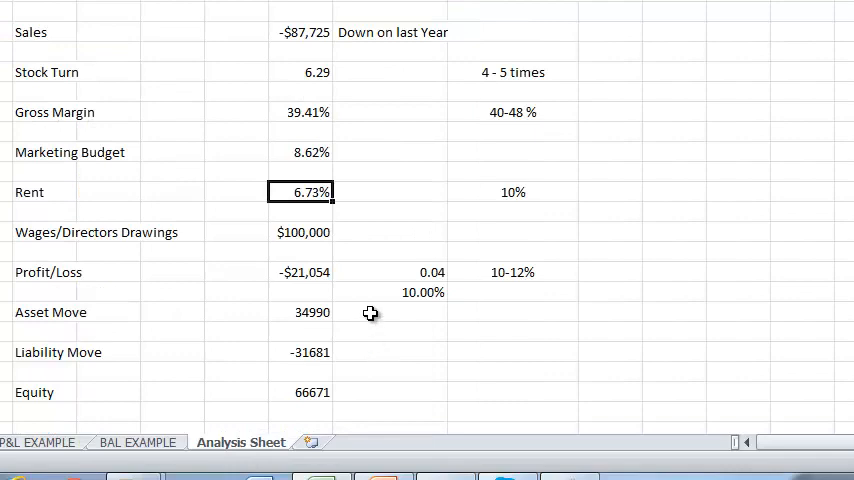
mouse_move(456, 276)
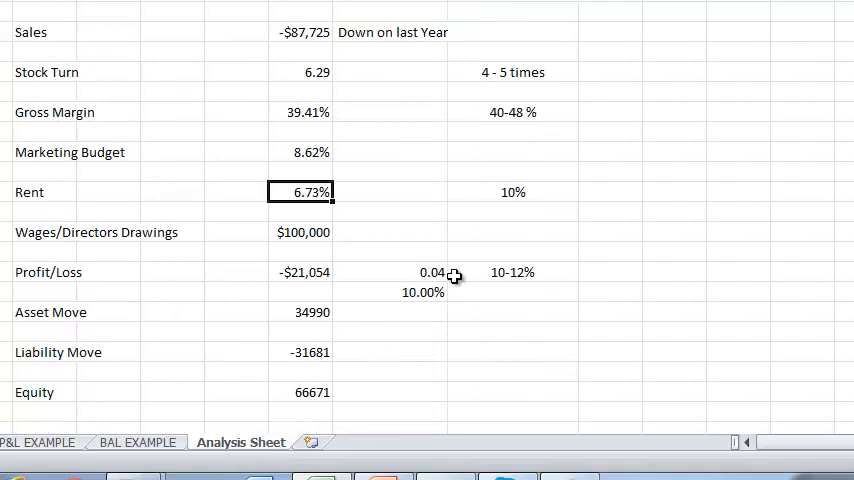
mouse_move(388, 48)
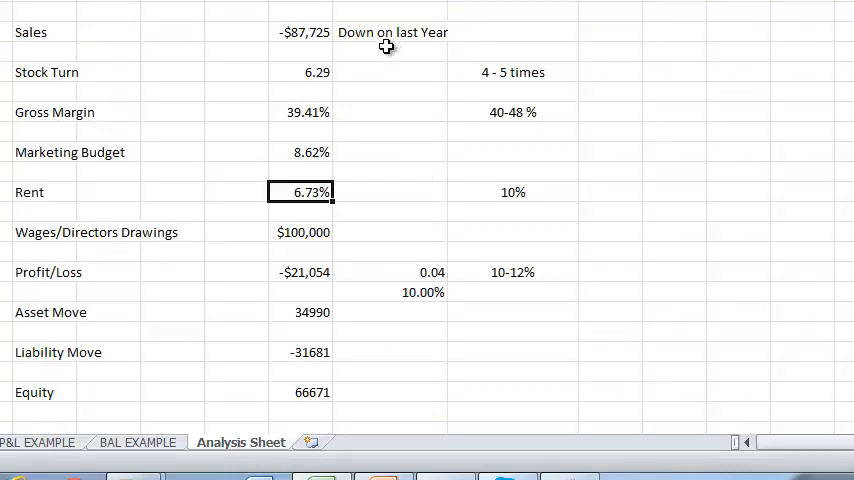
mouse_move(412, 216)
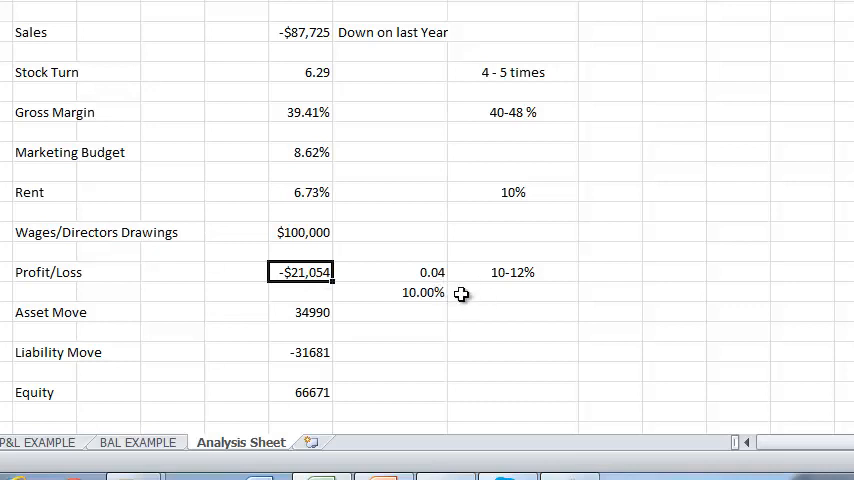
mouse_move(498, 296)
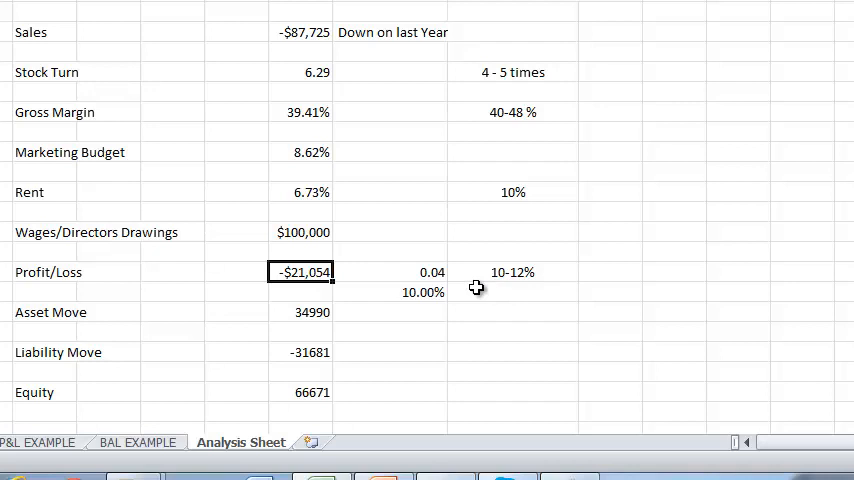
mouse_move(436, 276)
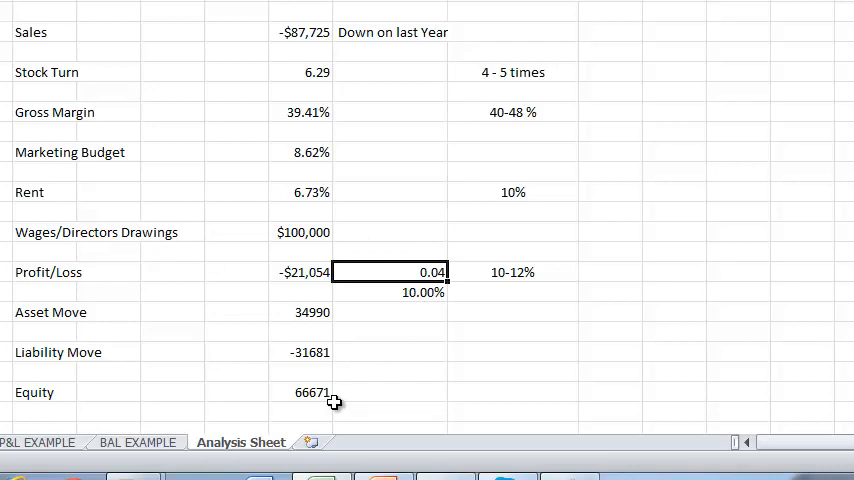
mouse_move(430, 296)
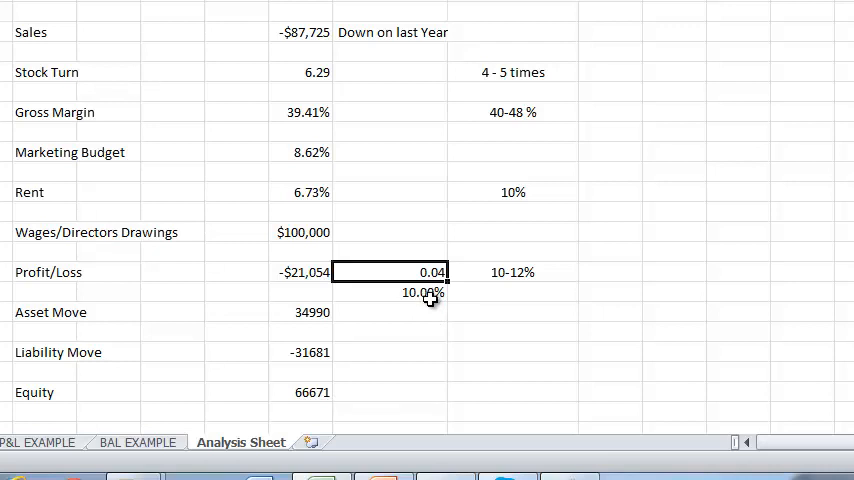
mouse_move(252, 408)
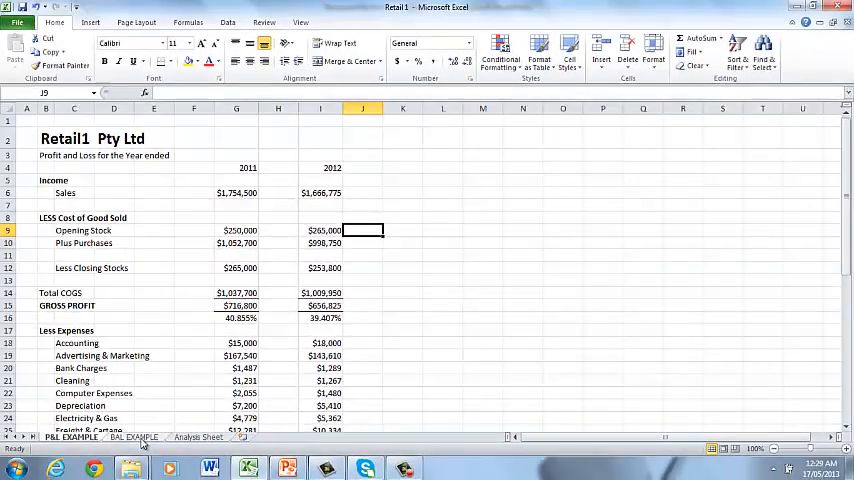
left_click(134, 436)
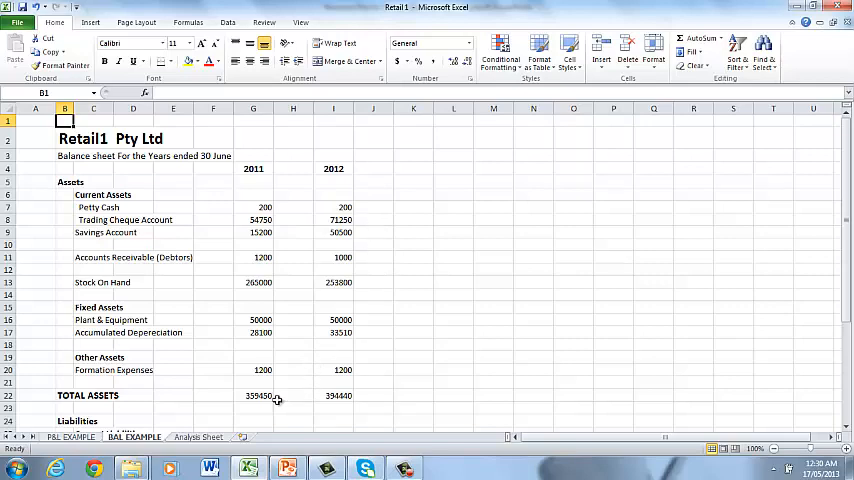
mouse_move(844, 308)
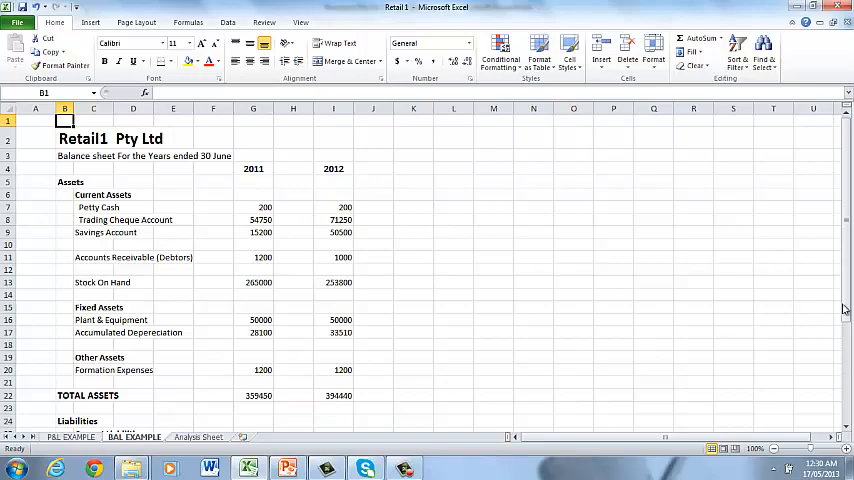
scroll("down", 3)
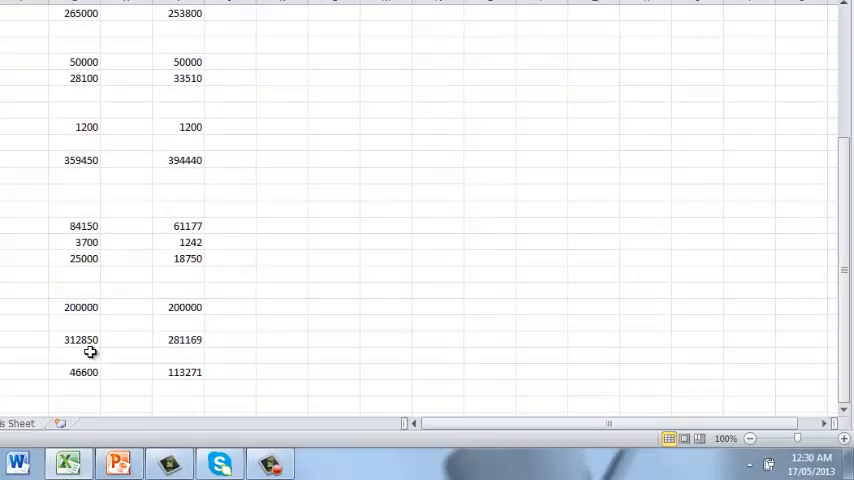
mouse_move(196, 360)
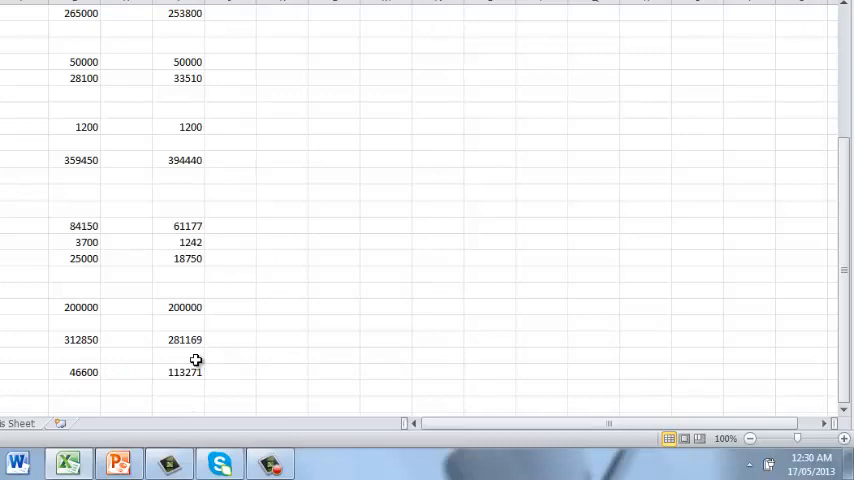
left_click(124, 372)
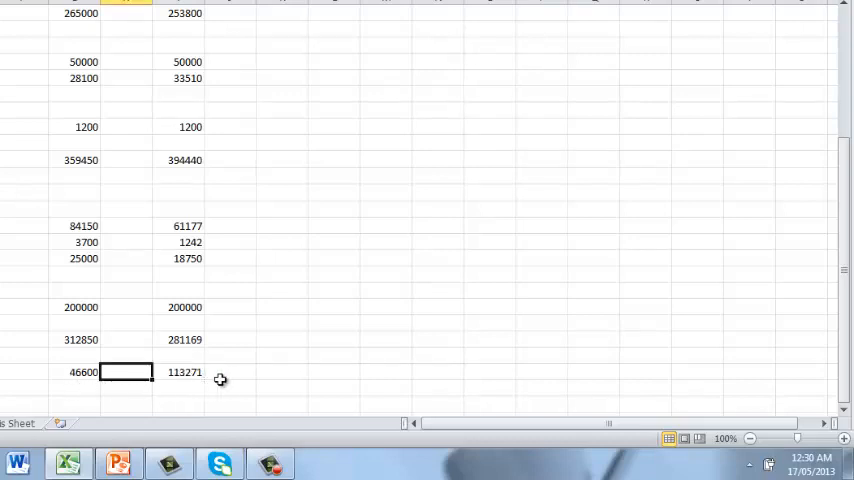
left_click(230, 372)
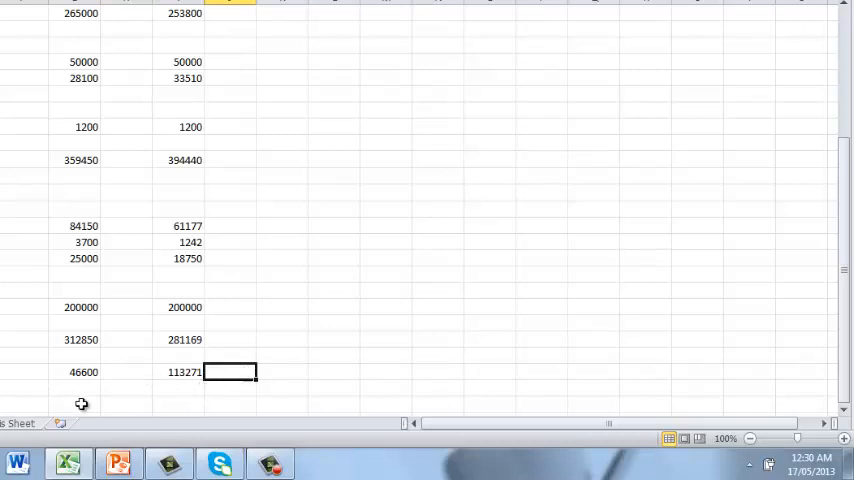
mouse_move(88, 388)
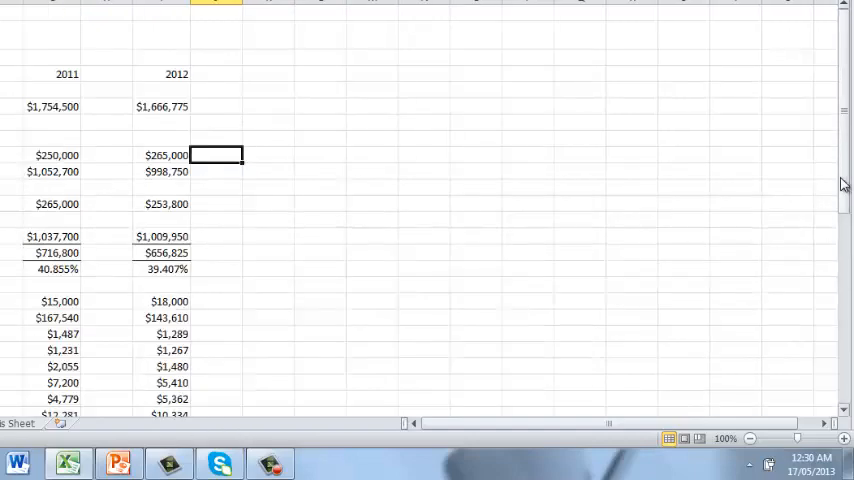
Review the P&L totals, then highlight the Analysis Sheet Liability Move of -31681
scroll("down", 3)
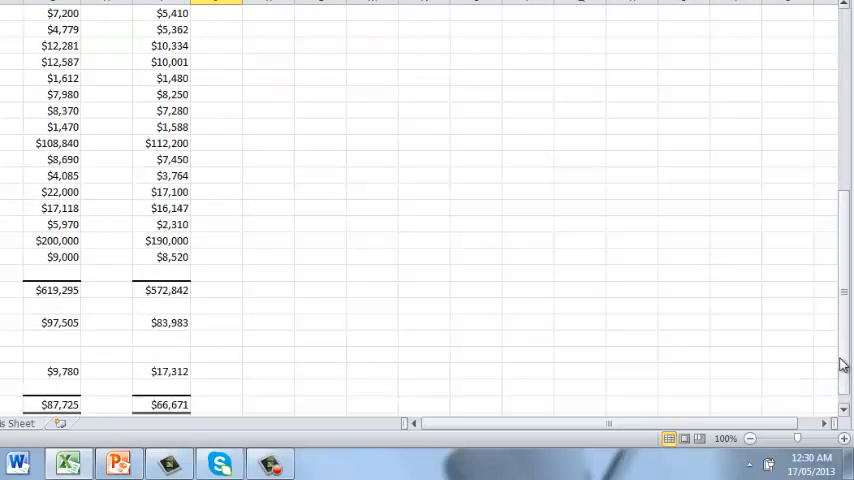
scroll("down", 3)
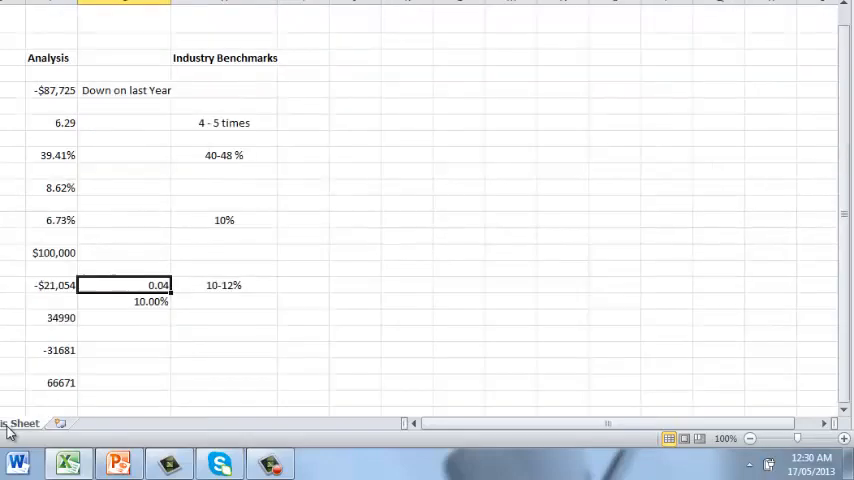
left_click(52, 332)
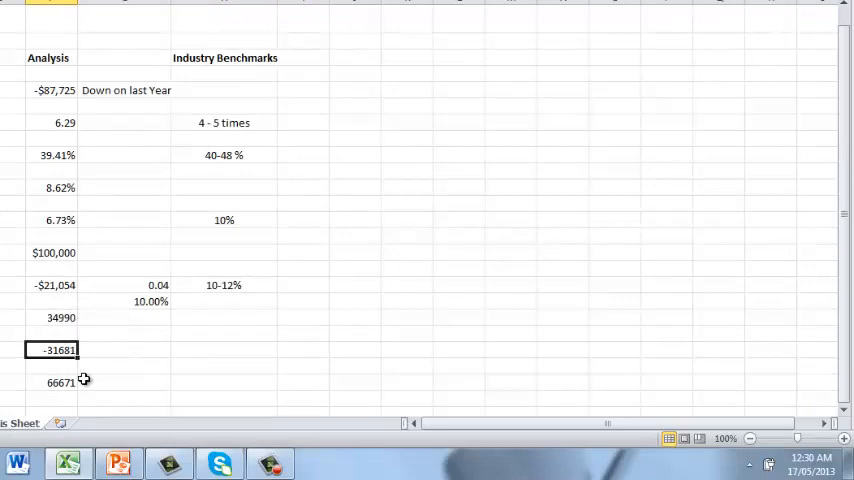
left_click(58, 382)
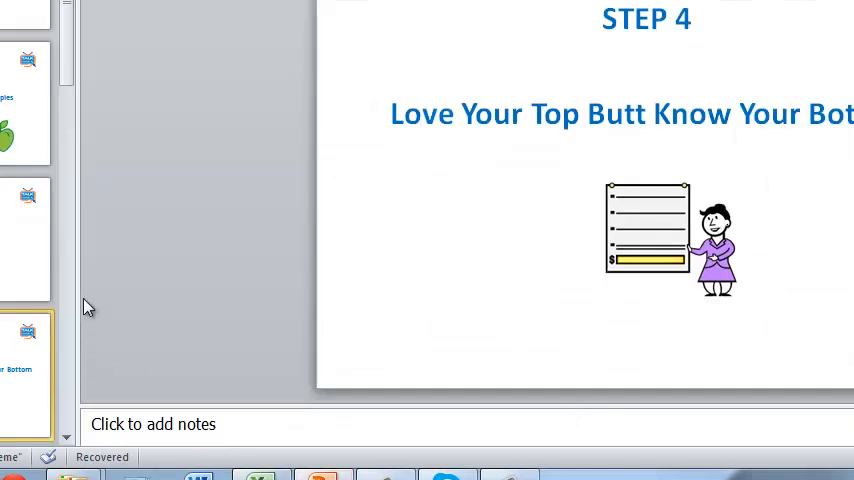
Show the Step 5 'Make A Decision And Take Action' slide, dismissing the antivirus notice
scroll("down", 3)
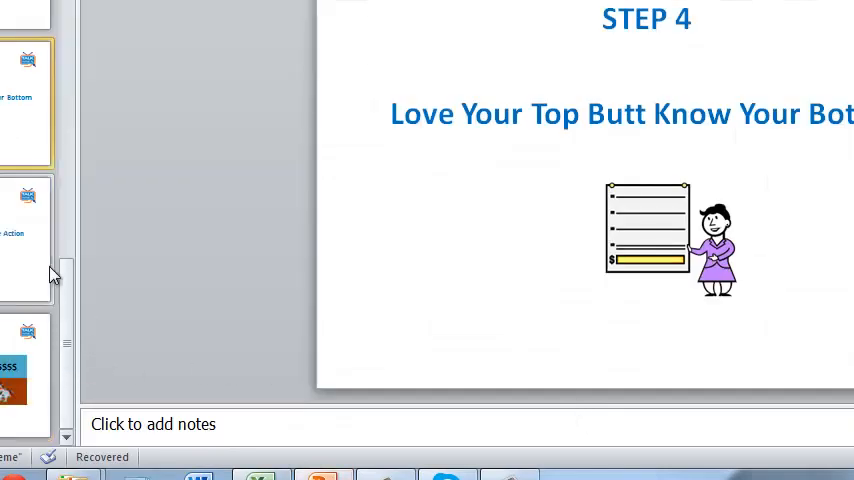
left_click(24, 236)
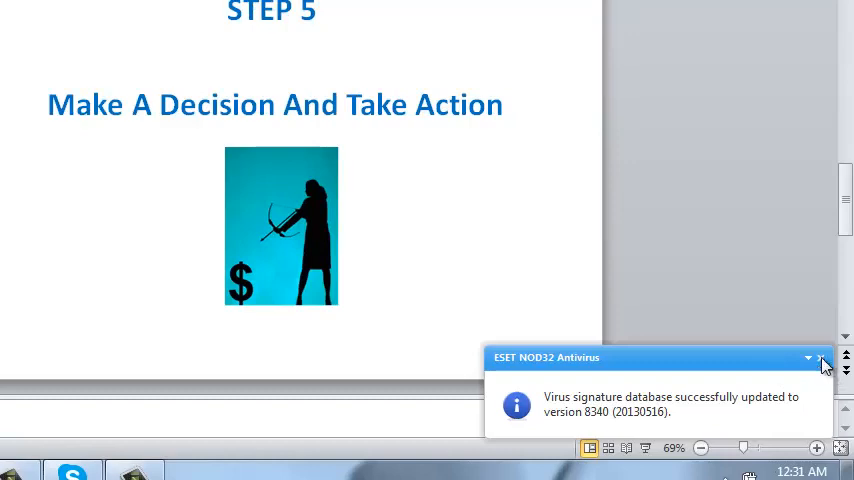
left_click(820, 358)
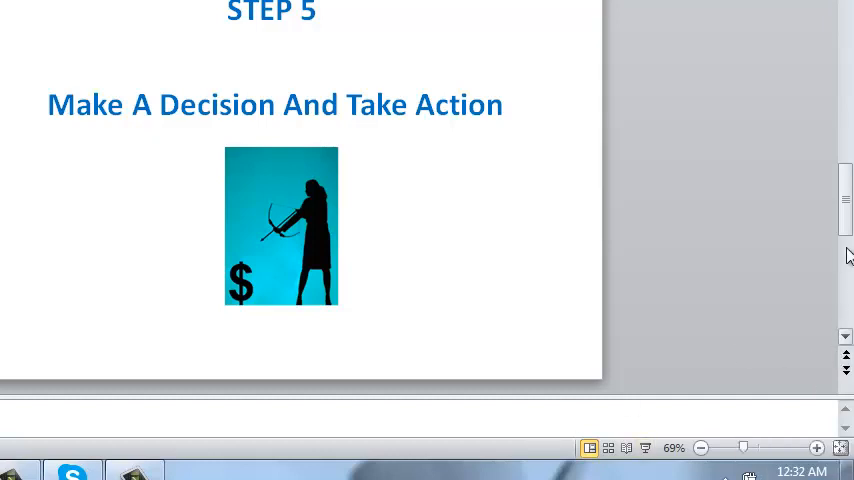
scroll("down", 3)
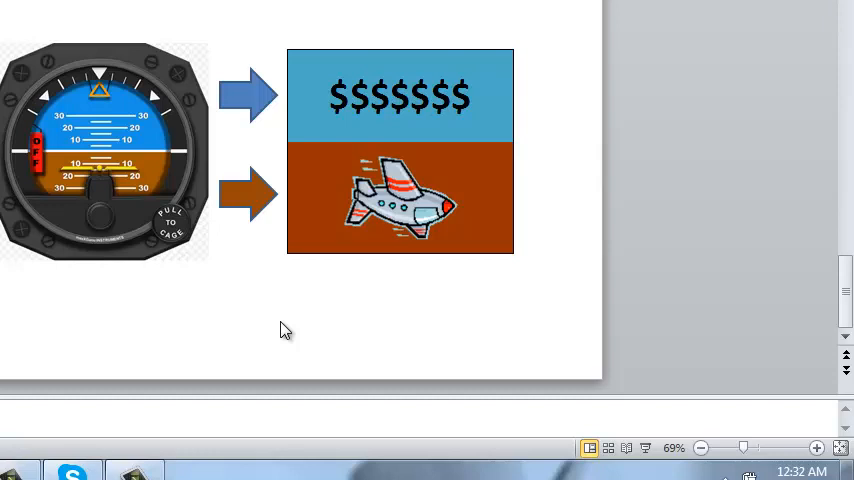
mouse_move(278, 316)
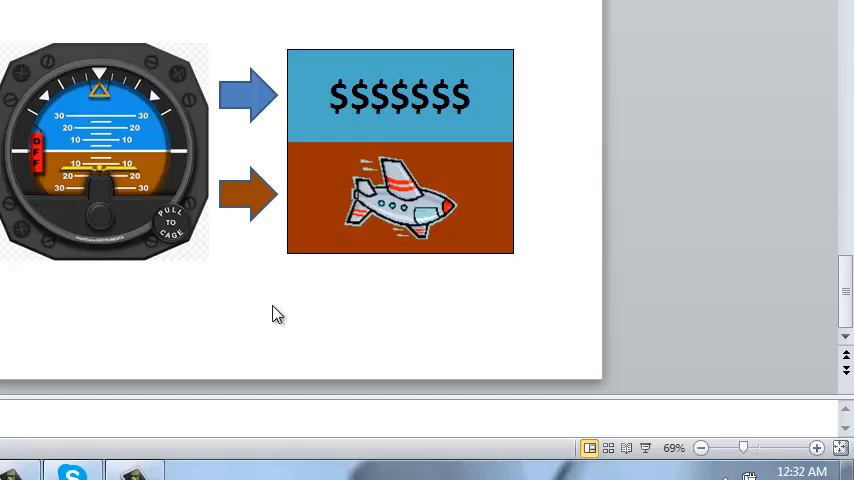